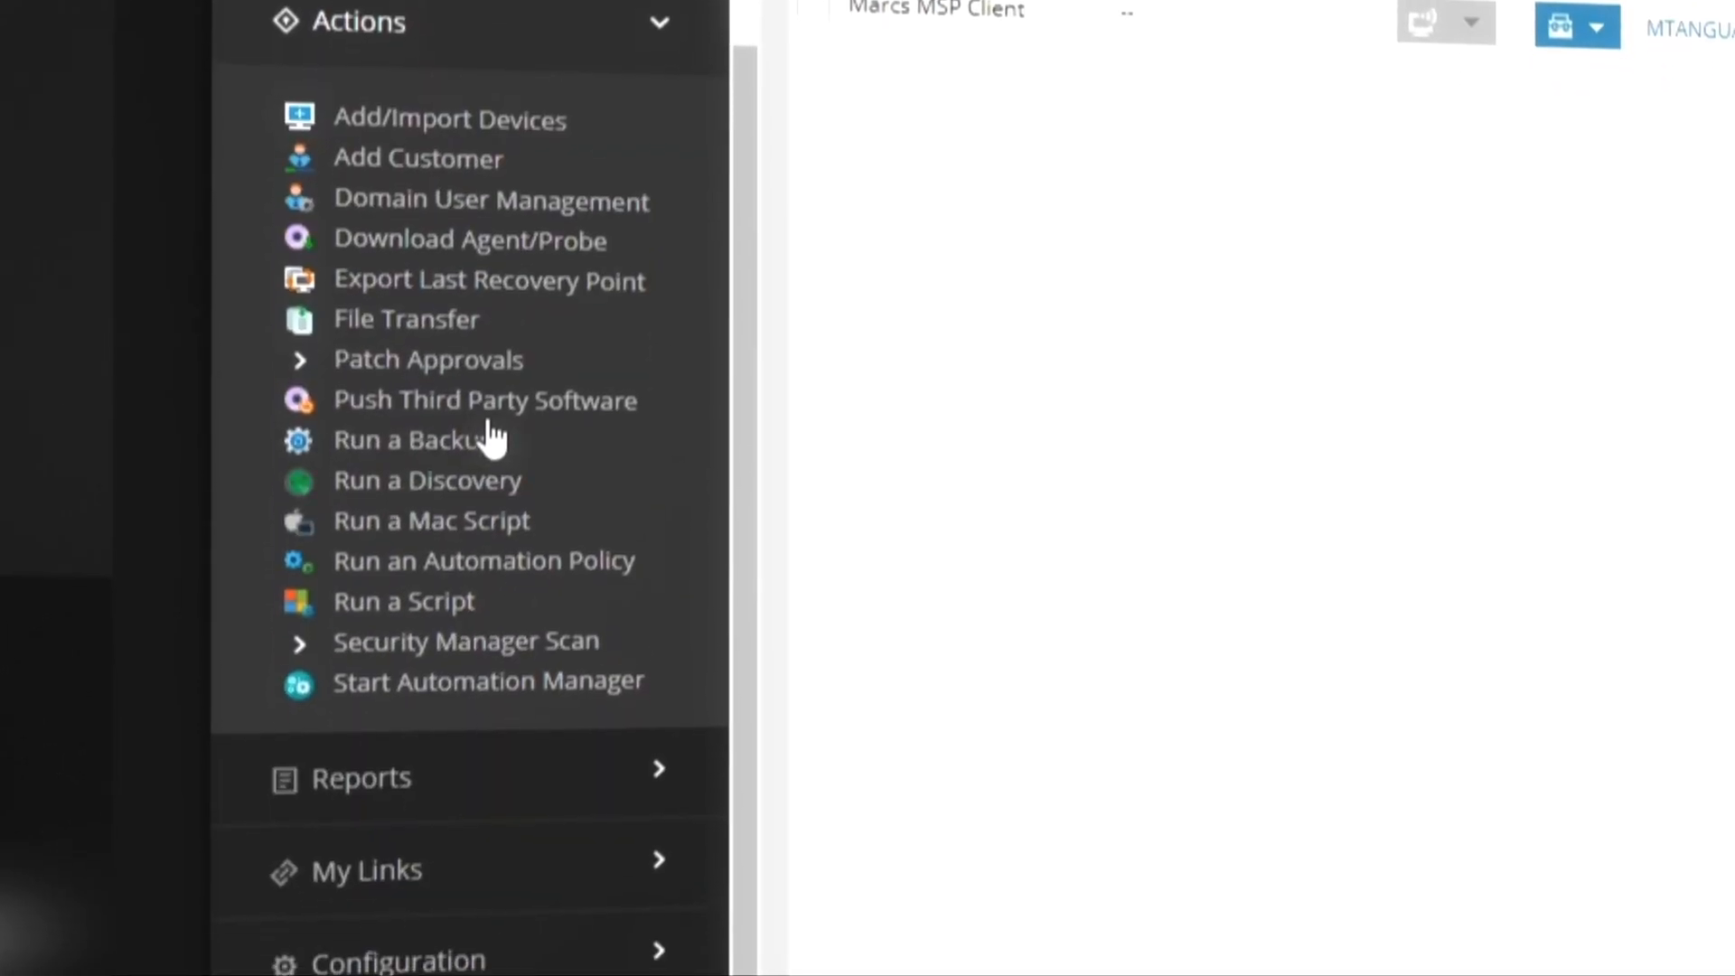
Open Integrations > Microsoft Intune > Setup, showing the not-authenticated notice.
{"action": "scroll", "scroll_direction": "down", "scroll_amount": 3}
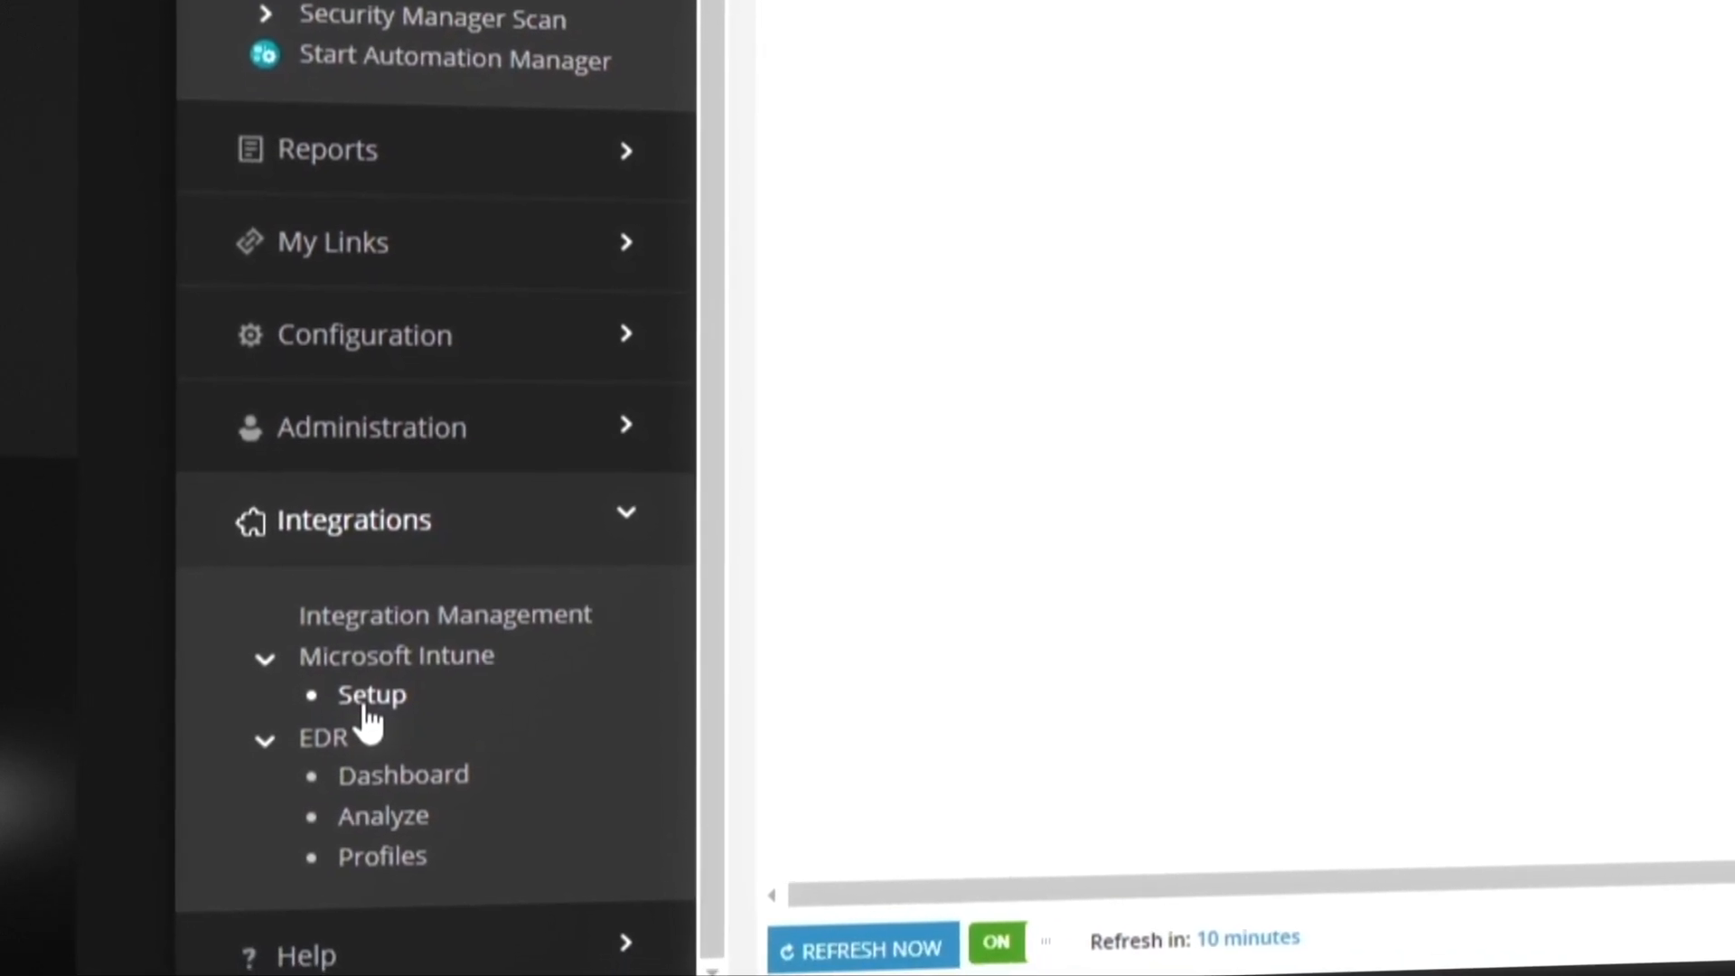
{"action": "left_click", "coordinate": [372, 694]}
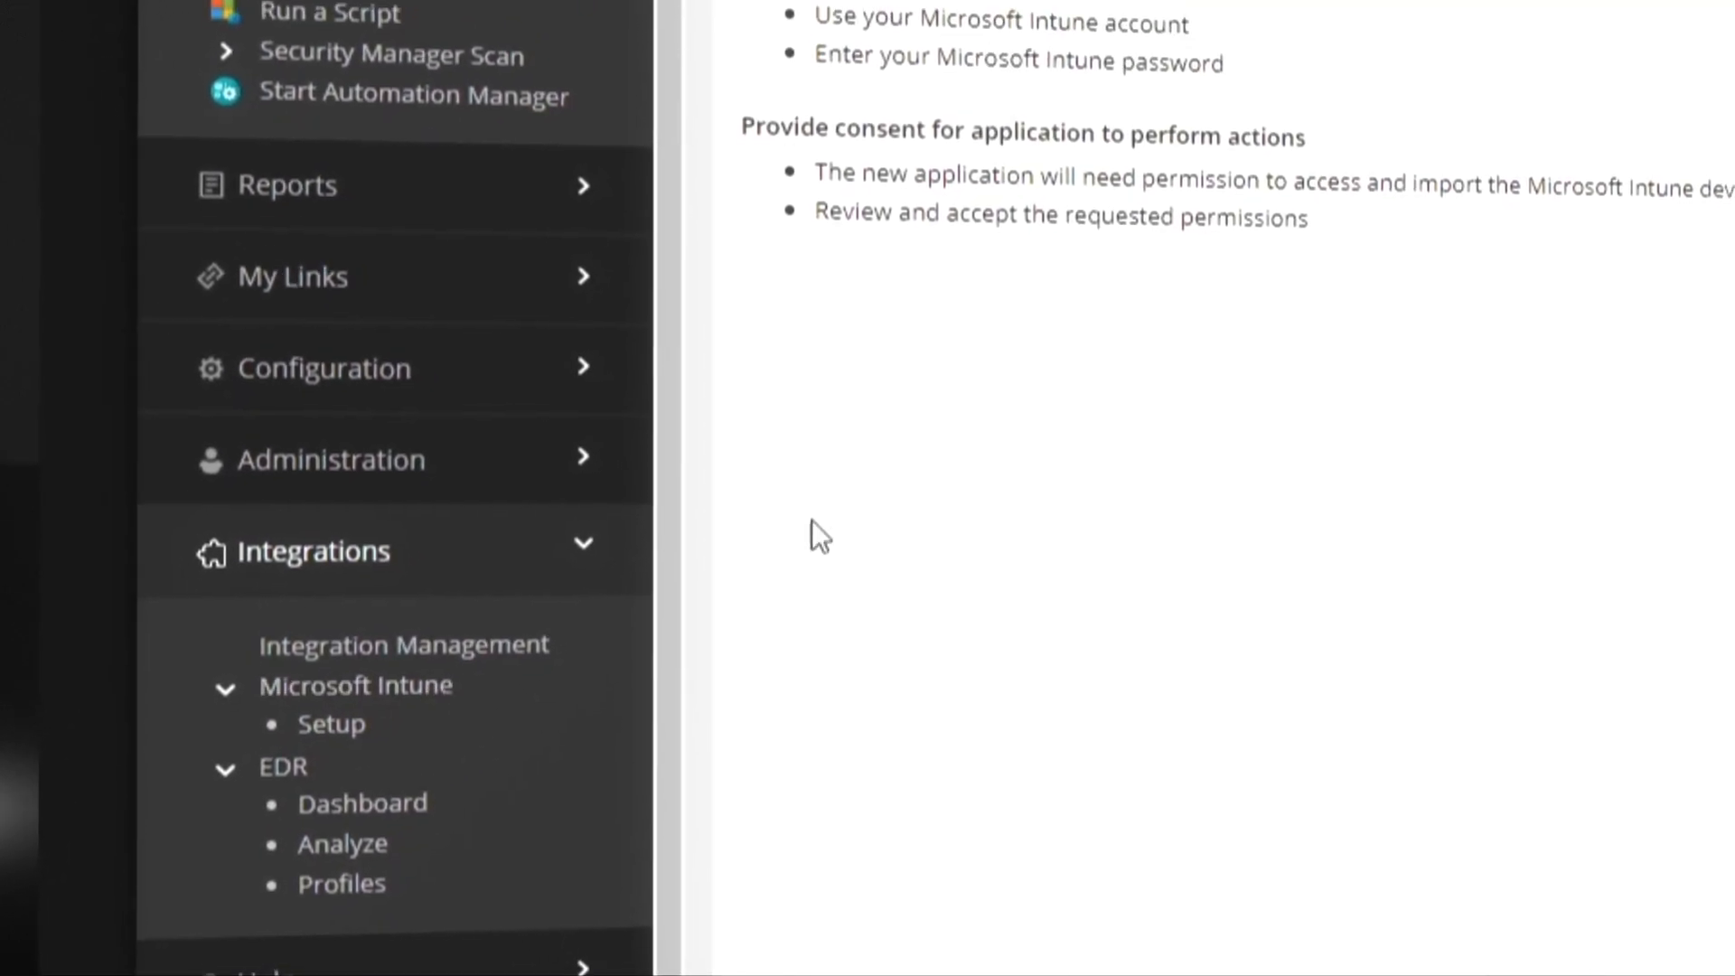
{"action": "scroll", "scroll_direction": "up", "scroll_amount": 3}
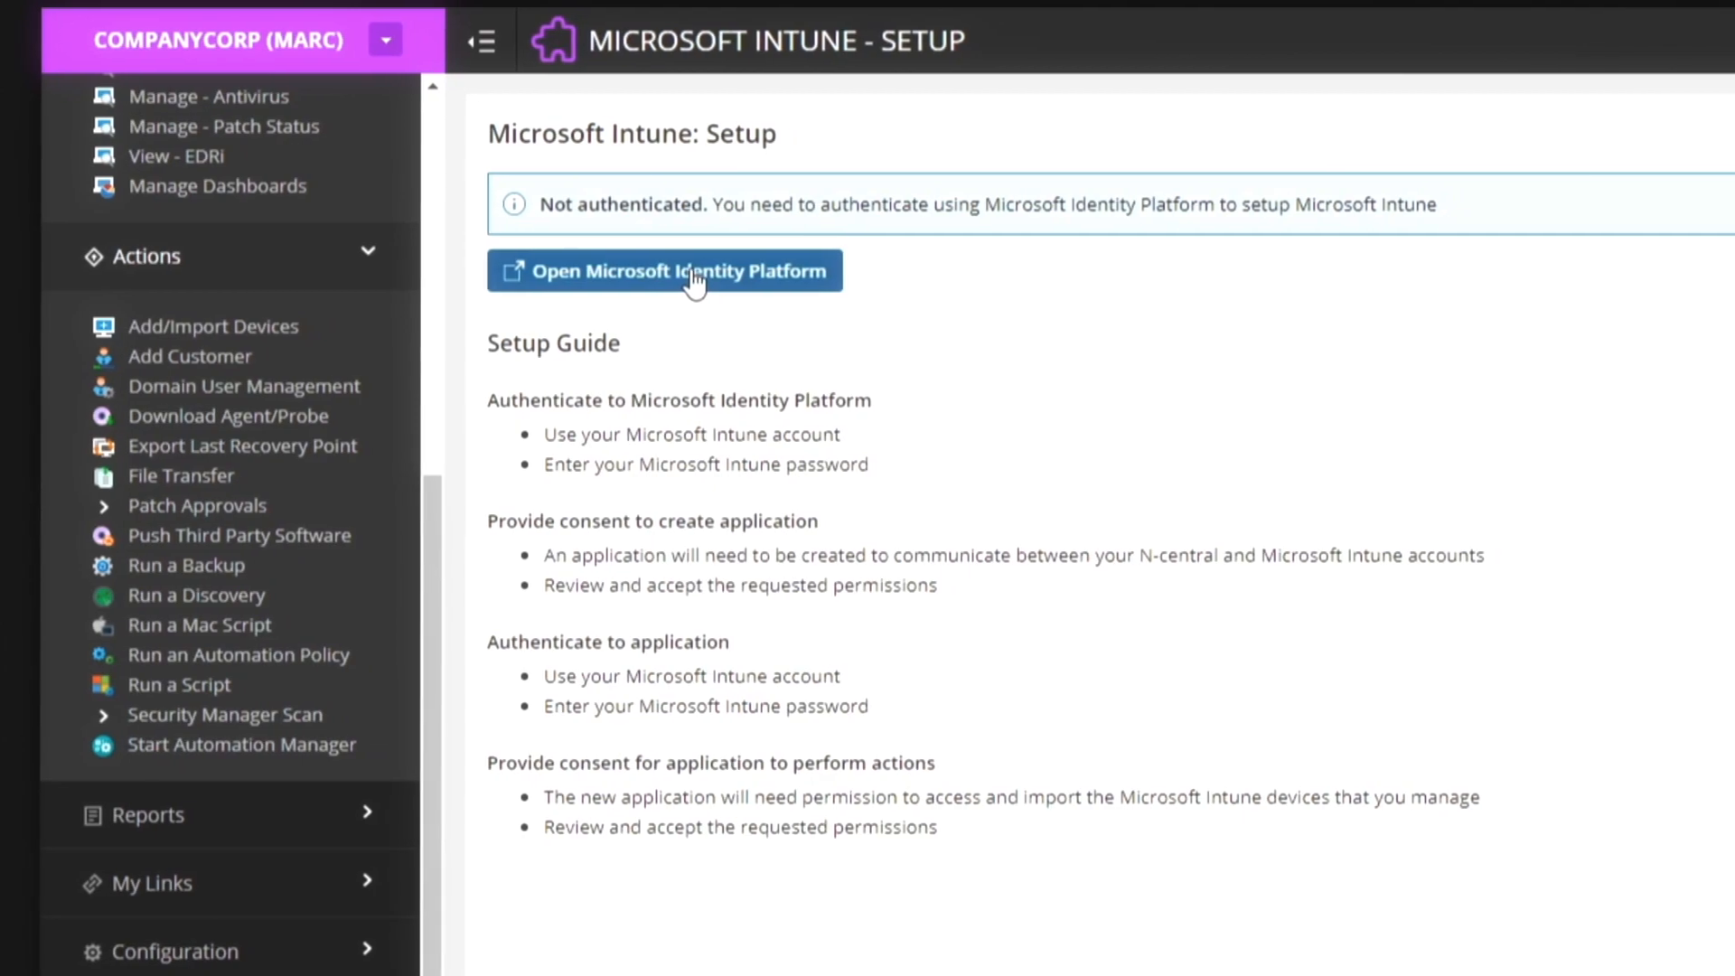
Authenticate via Microsoft Identity Platform and mark WIN7PROVM2 and DESKTOP-AJCT72N for import.
{"action": "left_click", "coordinate": [662, 270]}
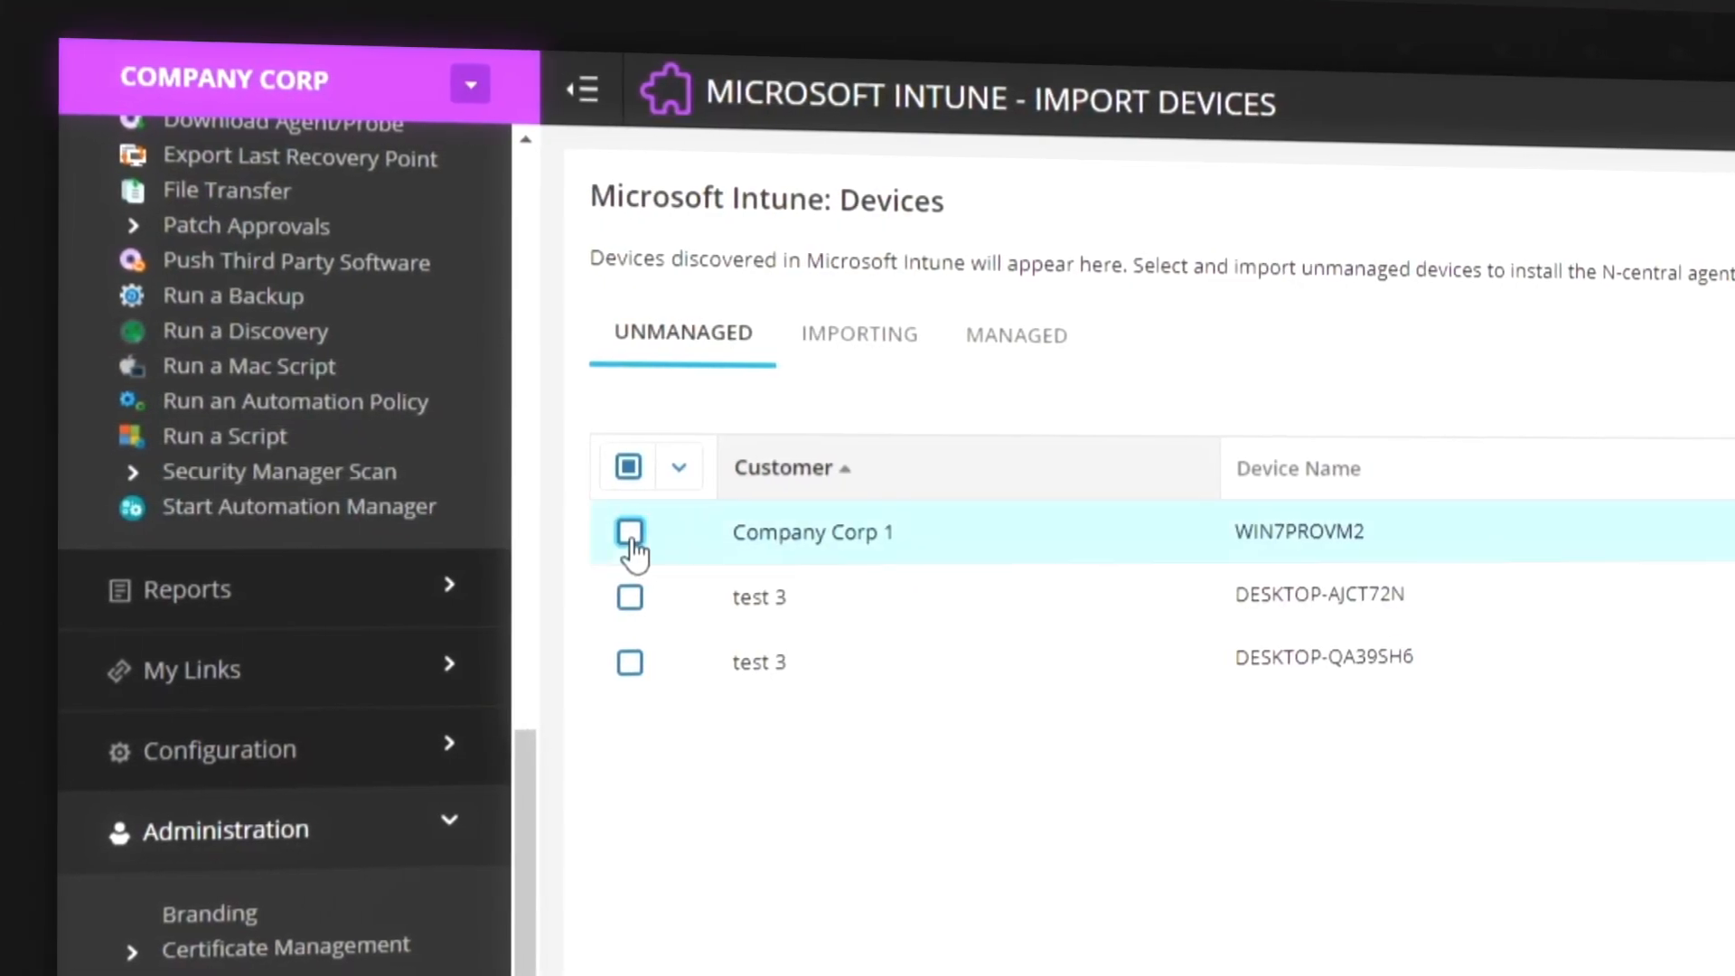
{"action": "left_click", "coordinate": [629, 532]}
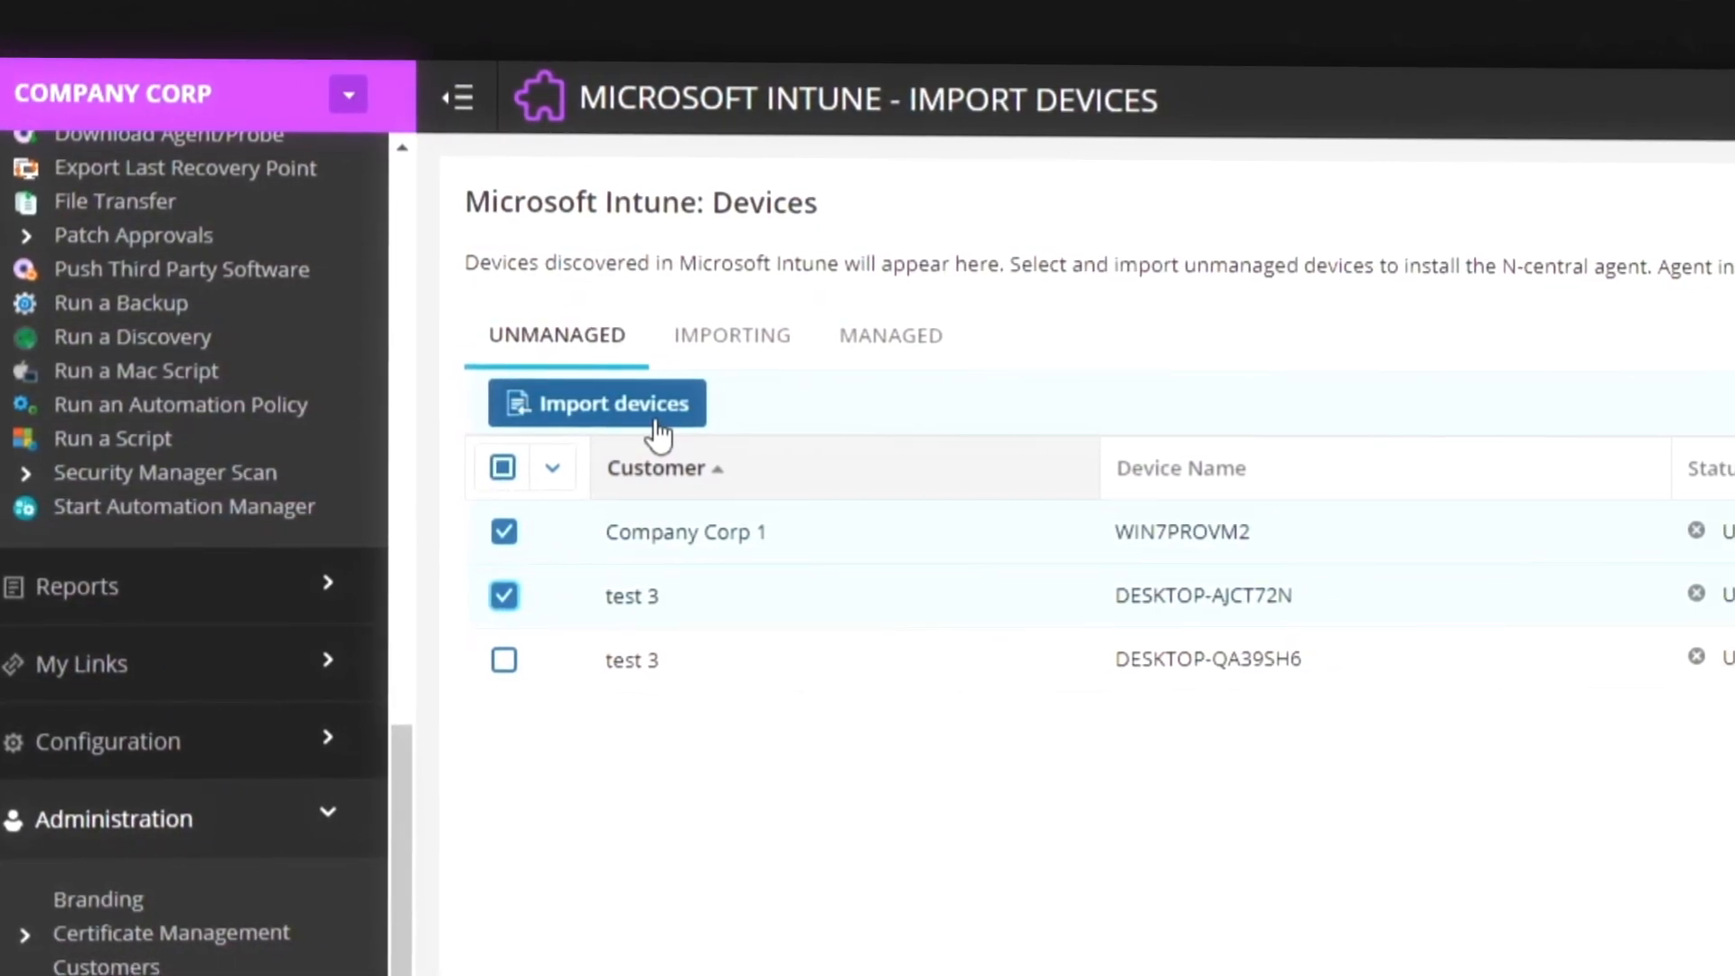
Import the two marked unmanaged Intune devices.
{"action": "left_click", "coordinate": [597, 403]}
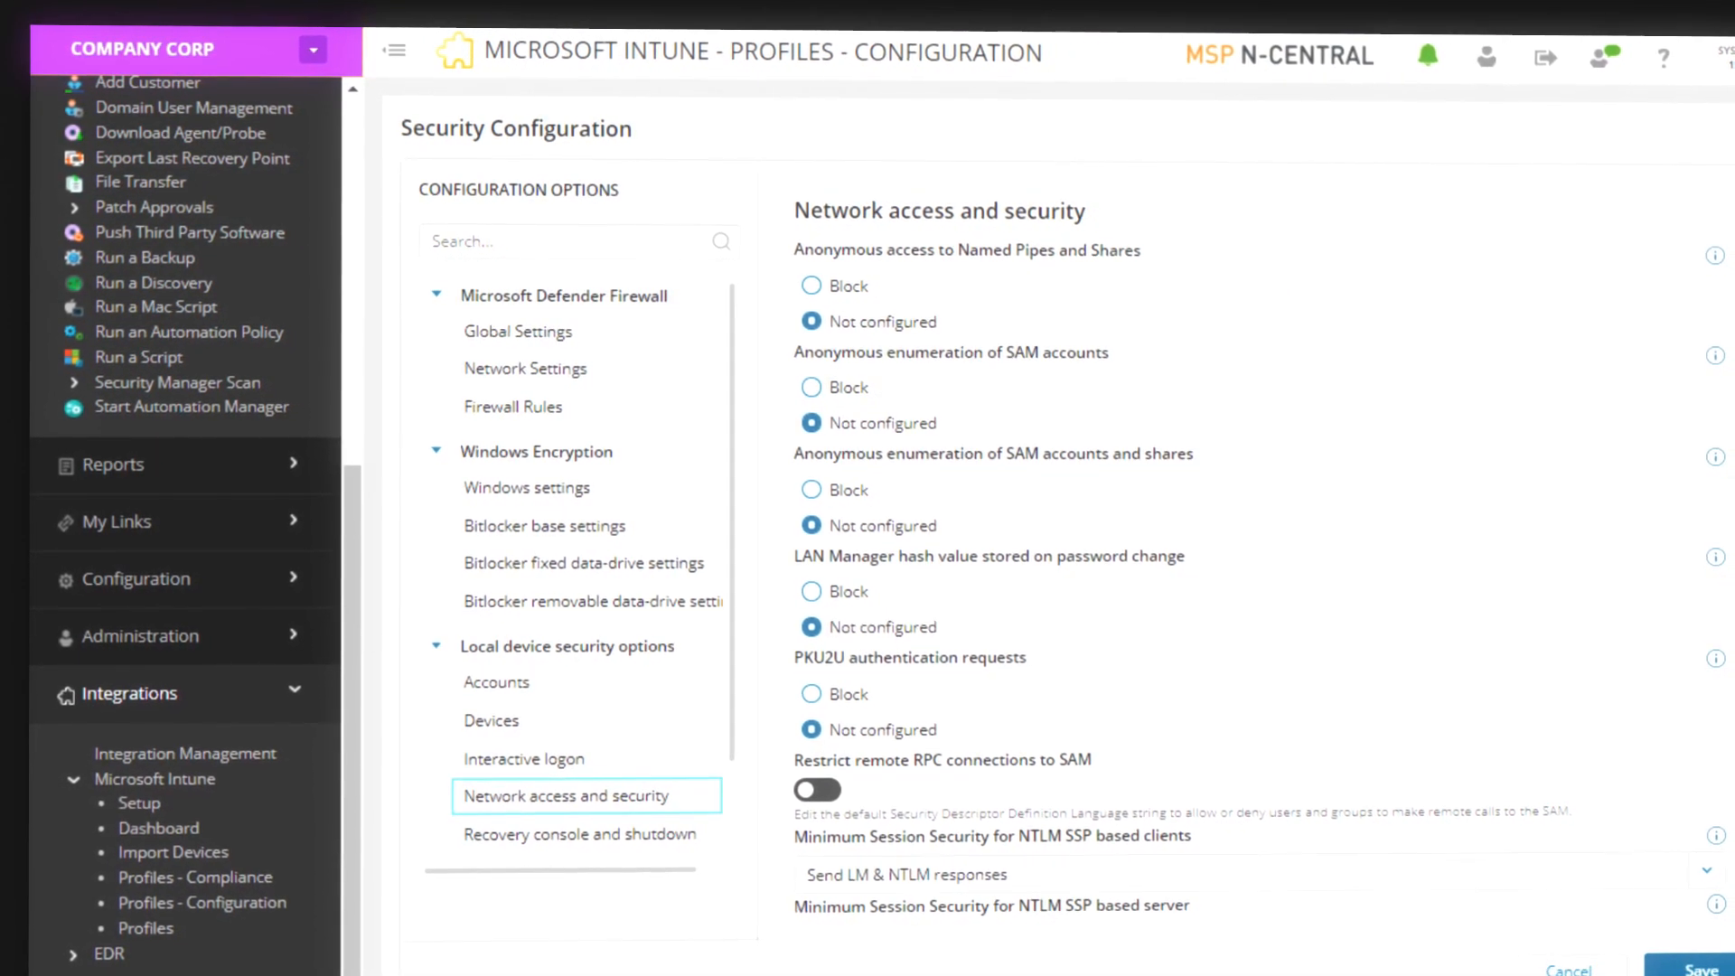
View BitLocker base settings, then open the Intune Dashboard in Endpoint Manager admin center.
{"action": "left_click", "coordinate": [544, 525]}
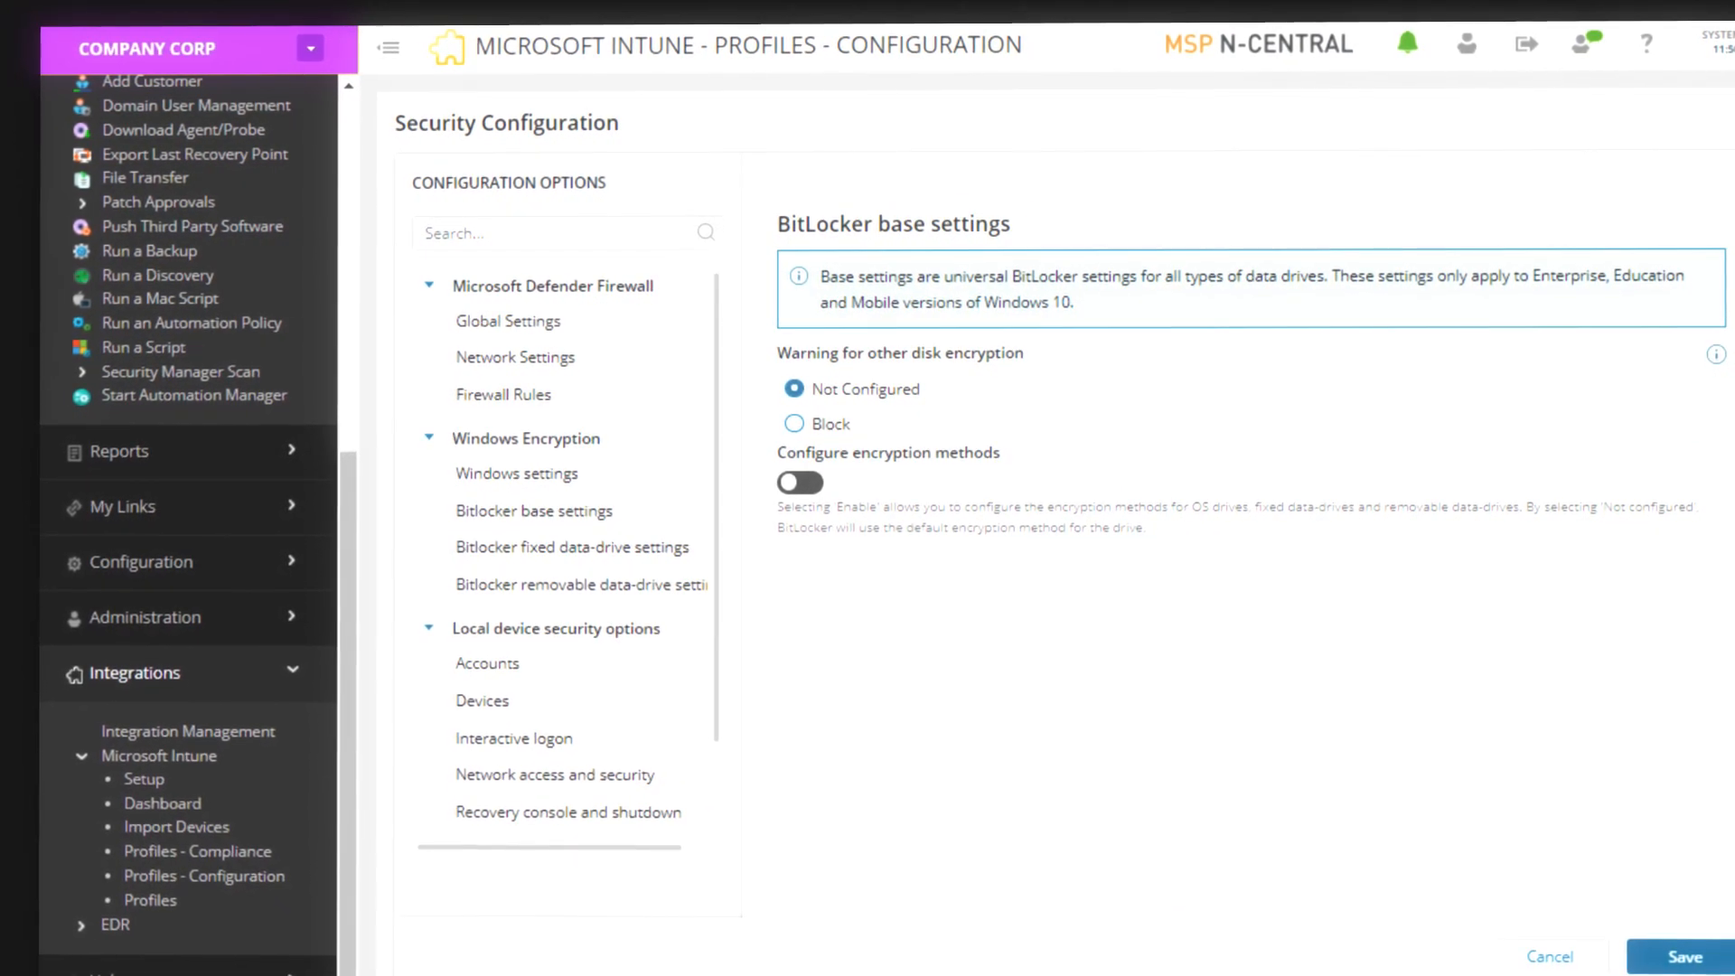
{"action": "scroll", "scroll_direction": "down", "scroll_amount": 3}
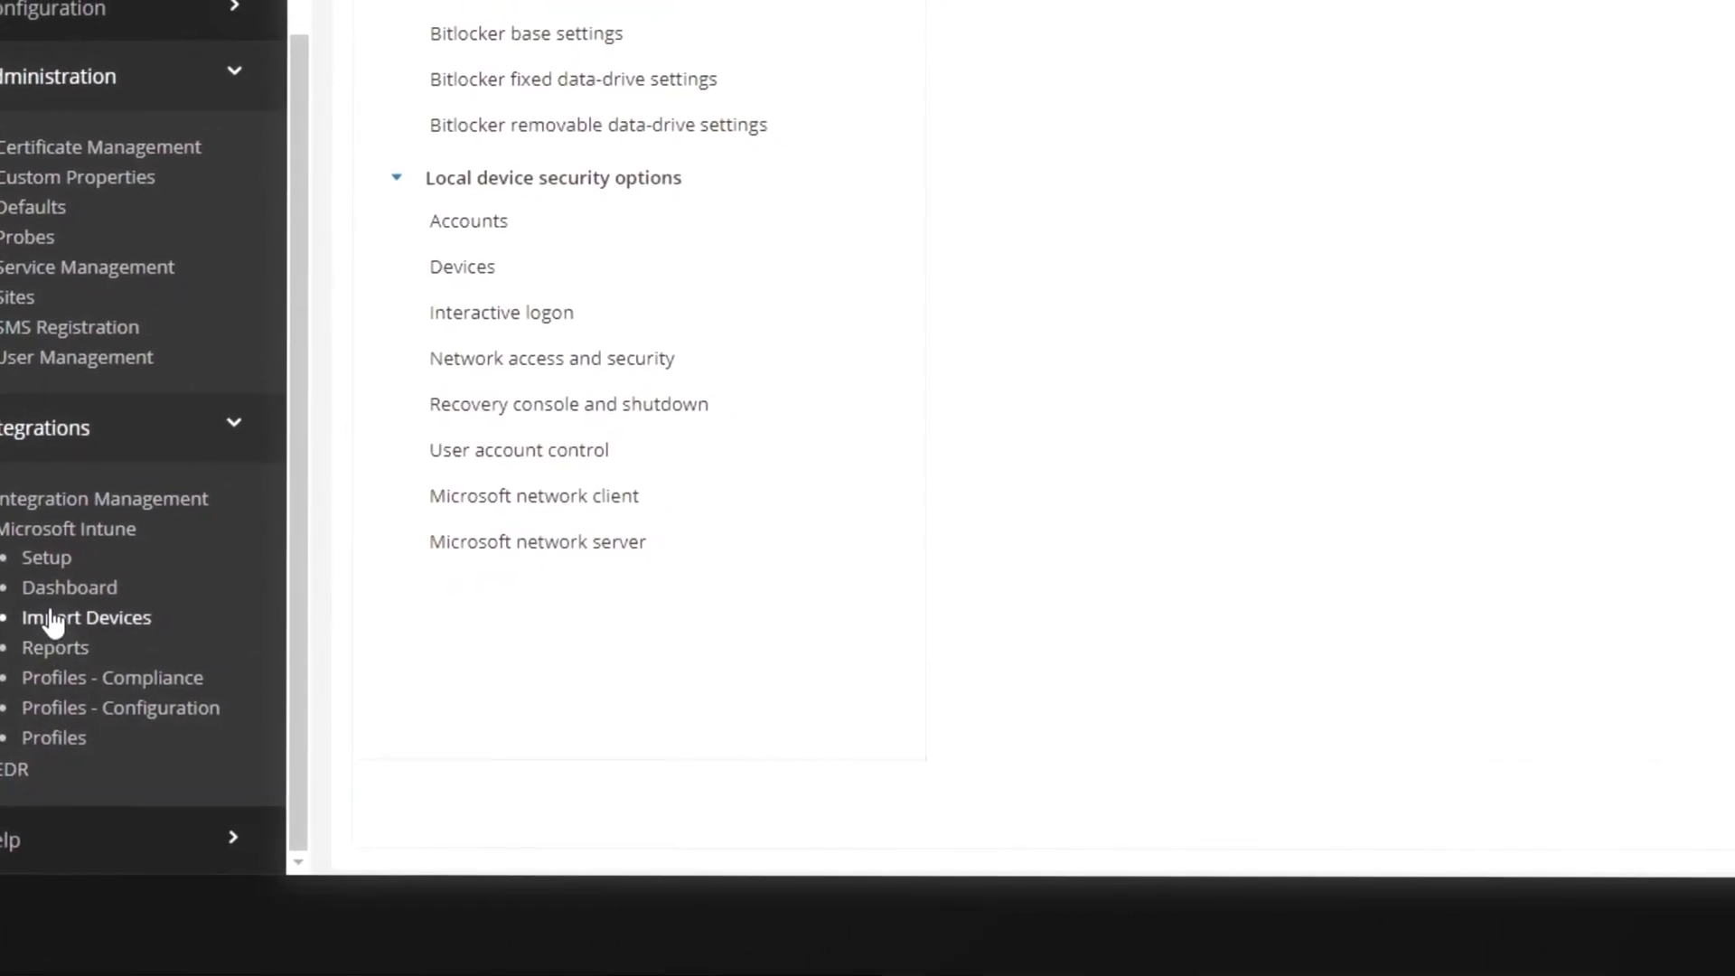
{"action": "scroll", "scroll_direction": "up", "scroll_amount": 3}
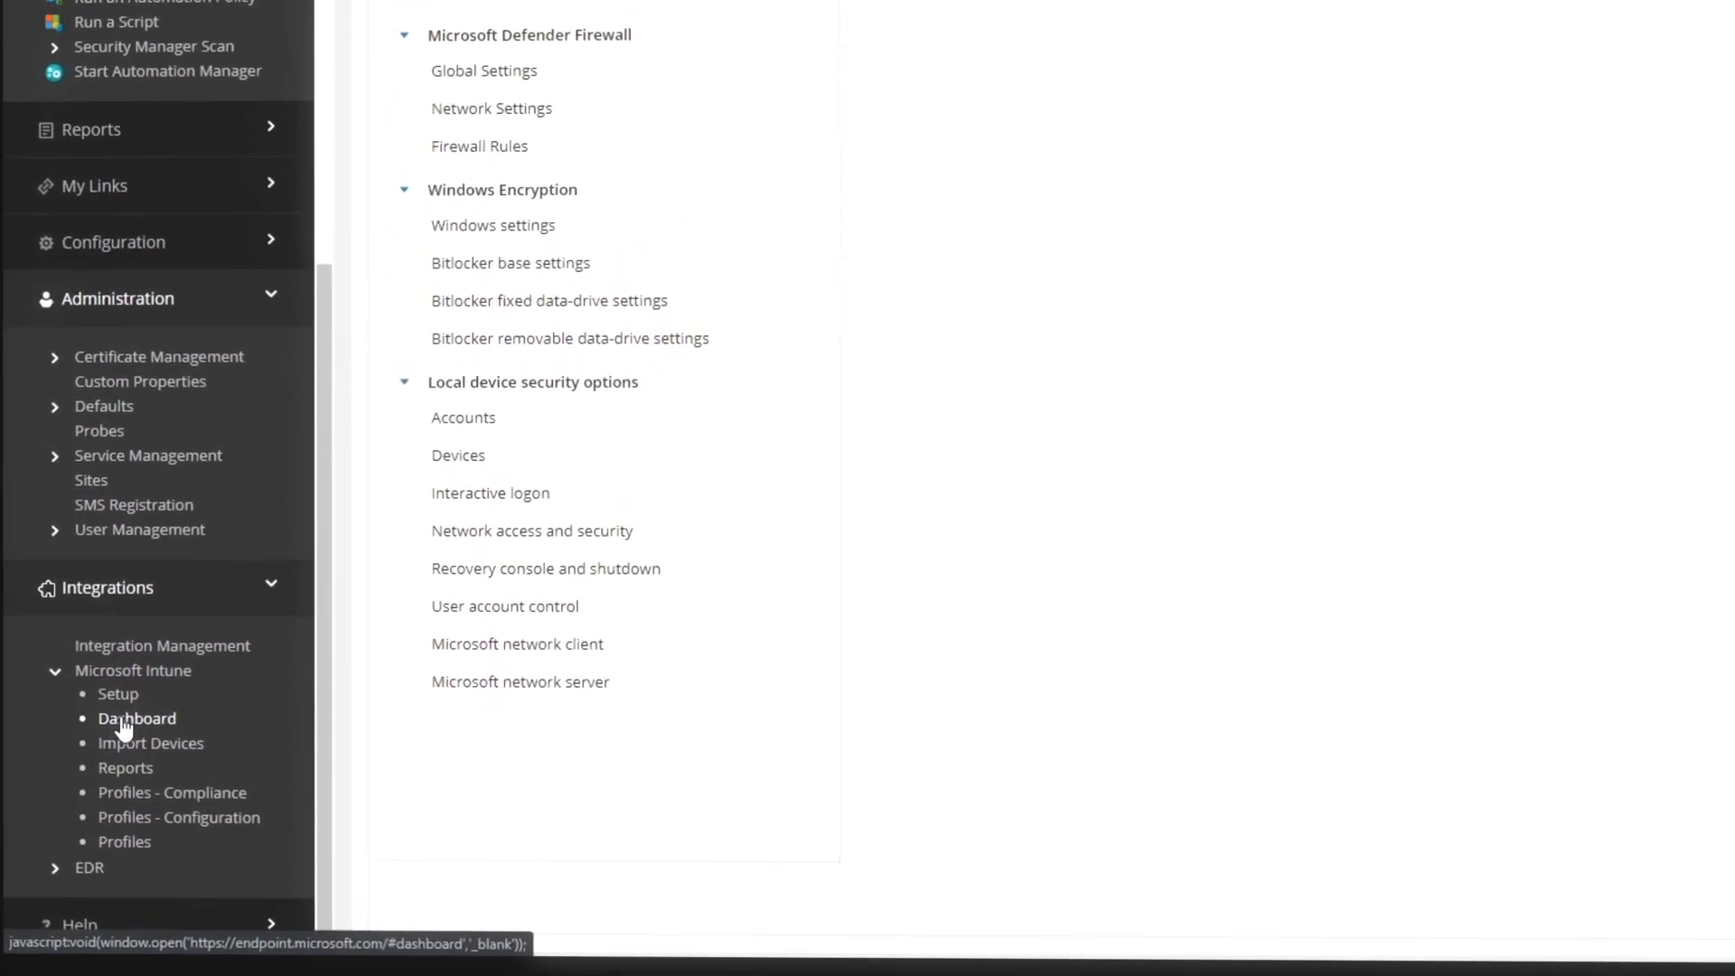
{"action": "left_click", "coordinate": [137, 718]}
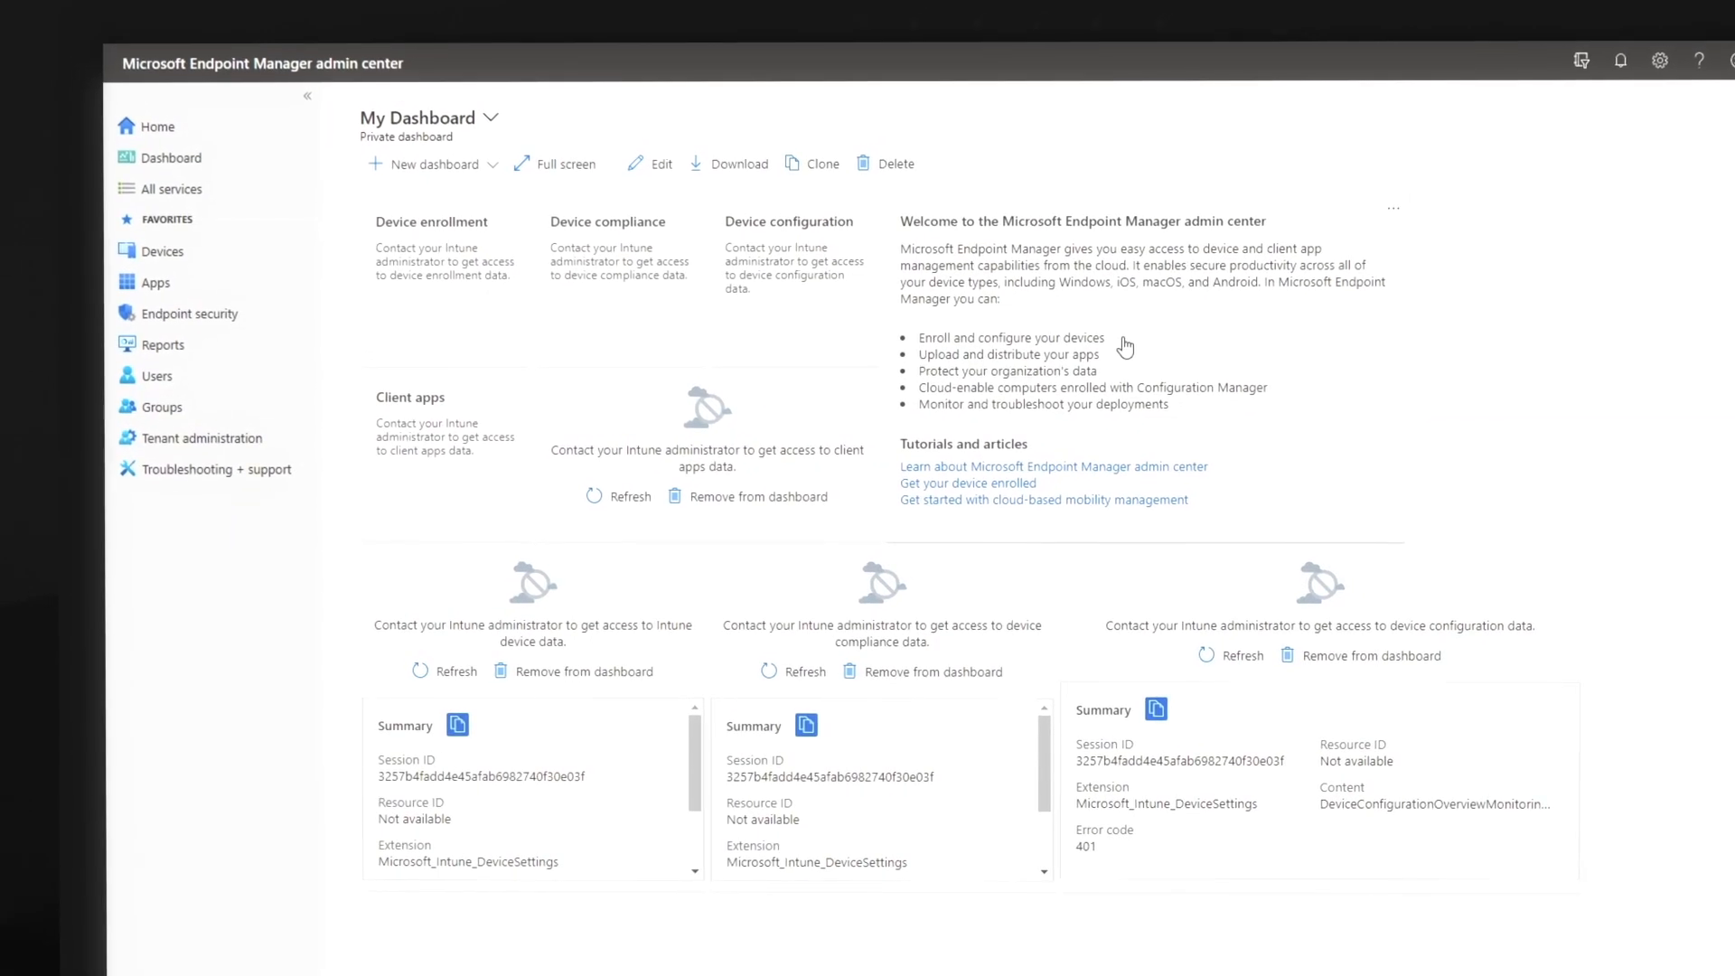